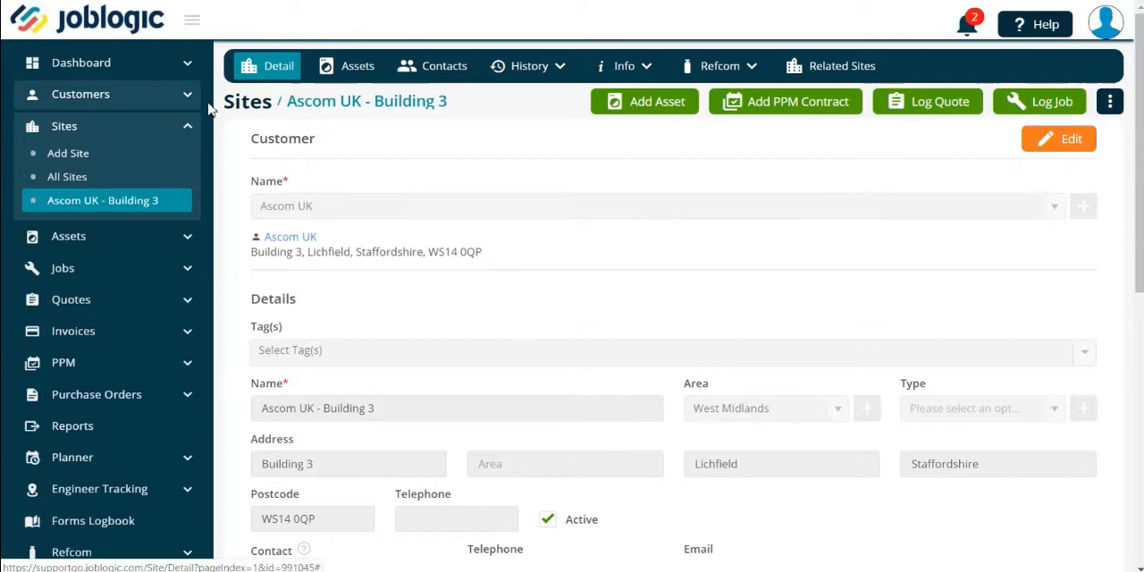
pyautogui.moveTo(1112, 101)
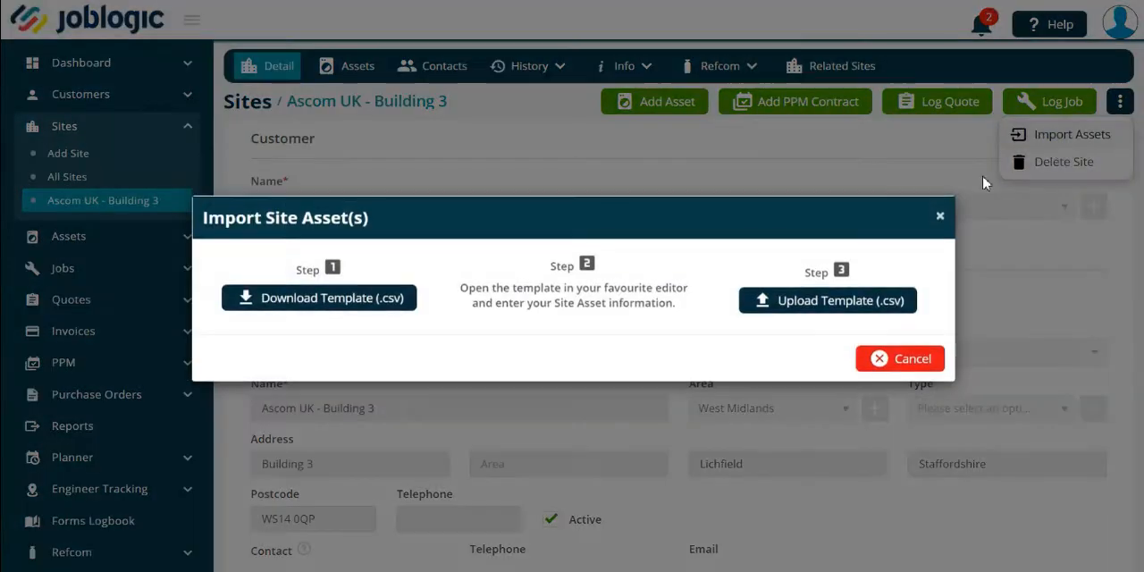
pyautogui.moveTo(503, 338)
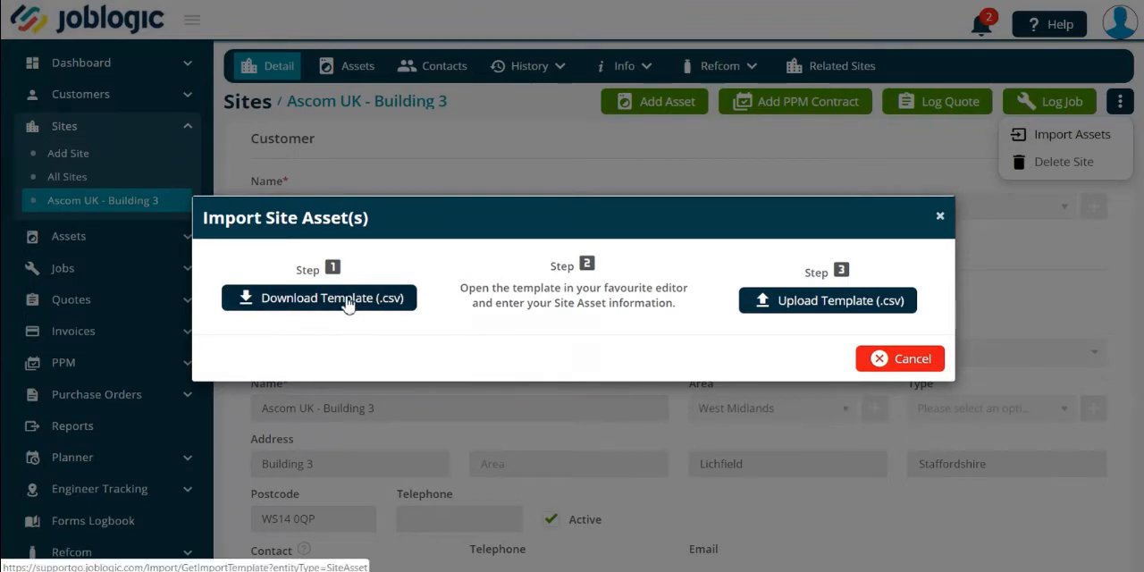
pyautogui.moveTo(319, 298)
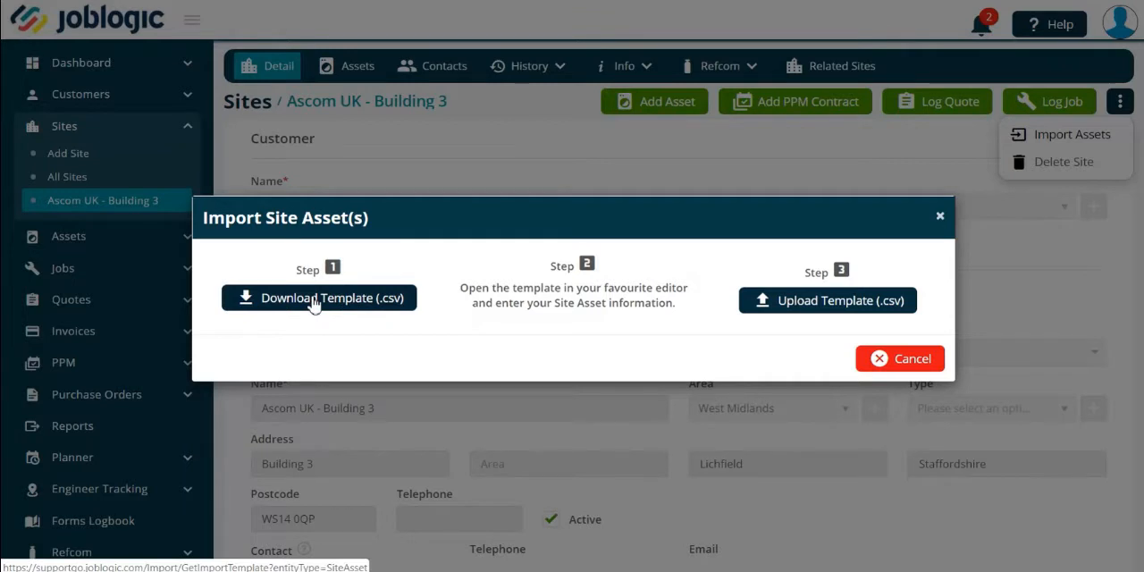
pyautogui.click(319, 298)
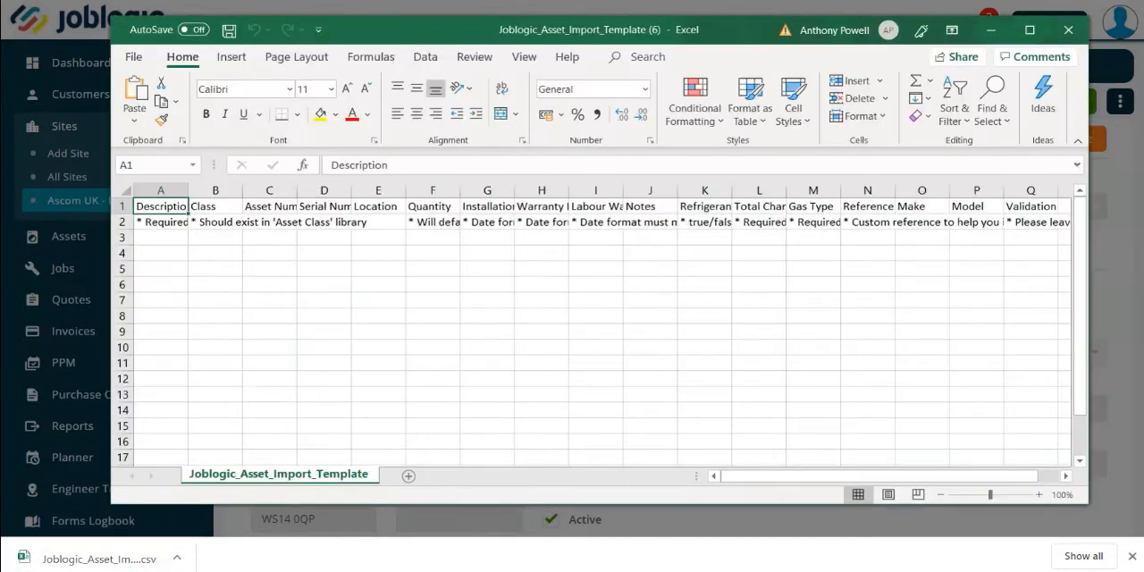
pyautogui.moveTo(446, 383)
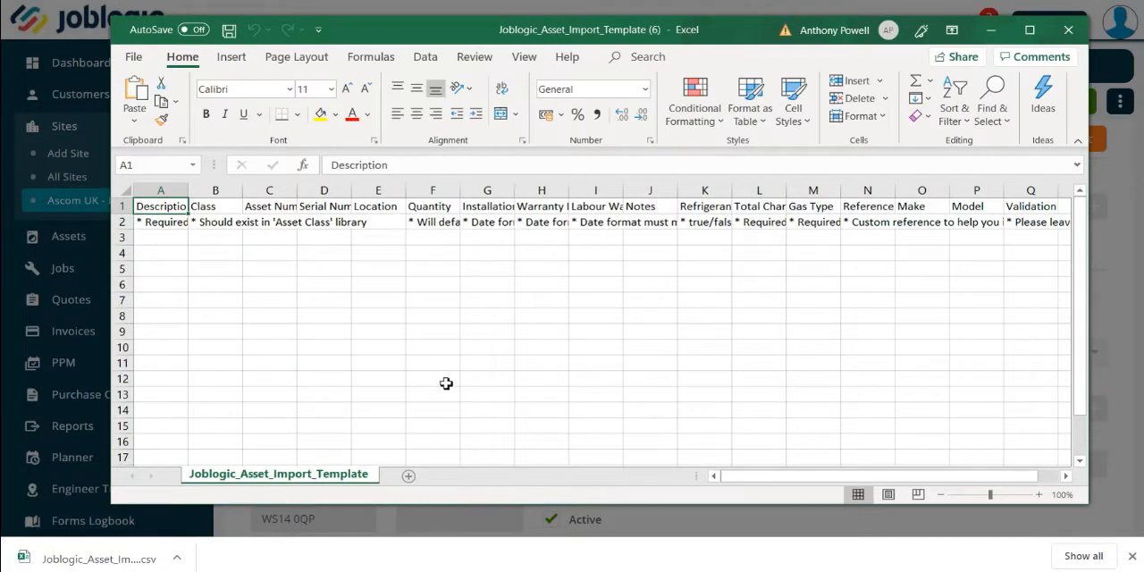
pyautogui.moveTo(403, 248)
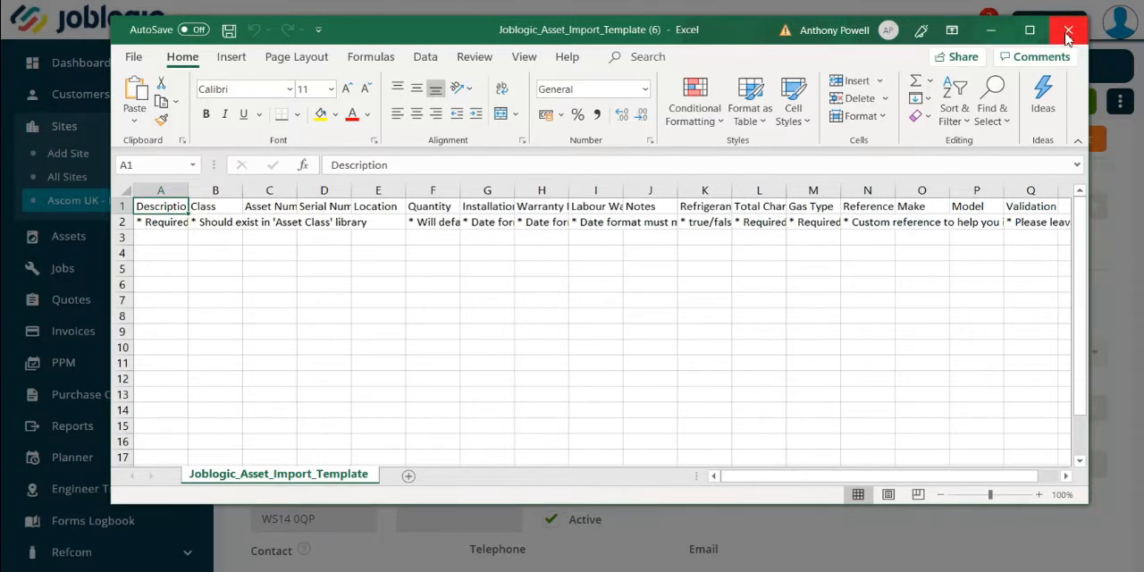
pyautogui.moveTo(1069, 33)
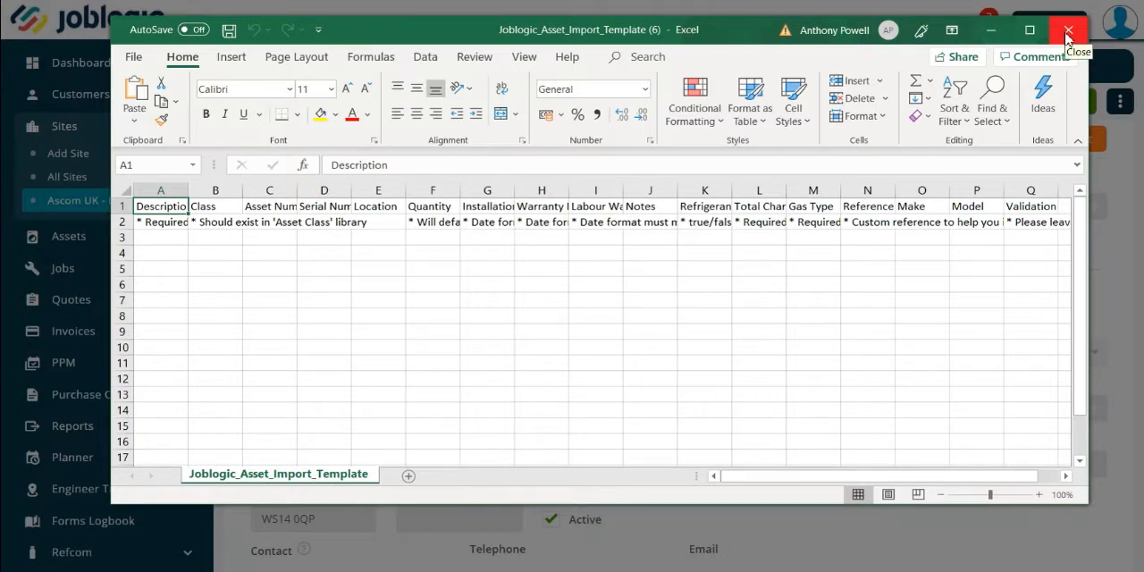
# - Close the asset import template in Excel after reviewing its column headings
pyautogui.click(1067, 33)
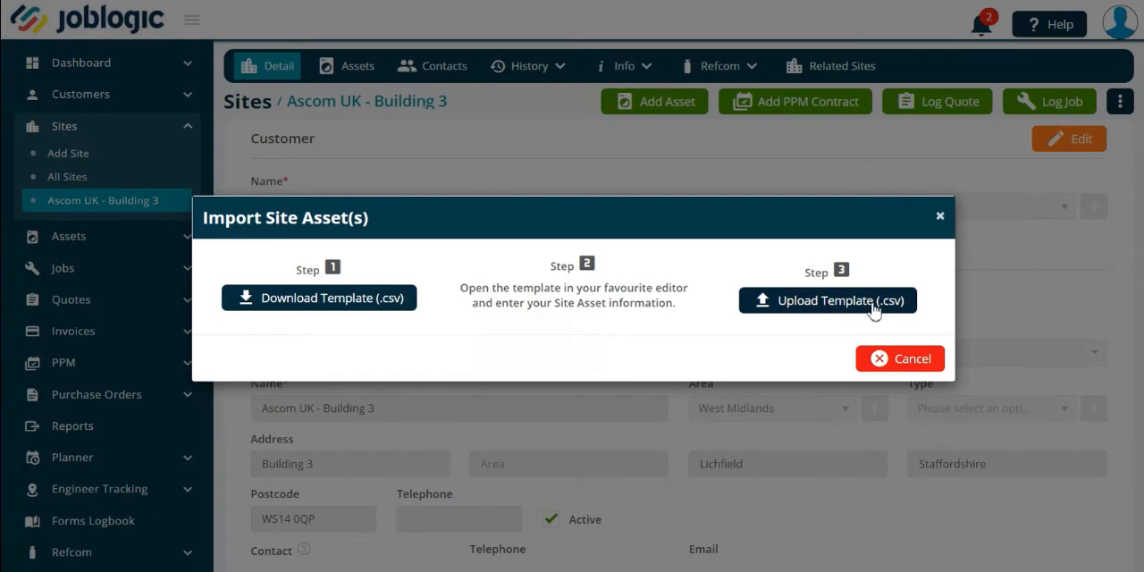
# - Dismiss the CSV file picker and cancel the Import Site Asset(s) dialog for Ascom UK - Building 3
pyautogui.click(827, 299)
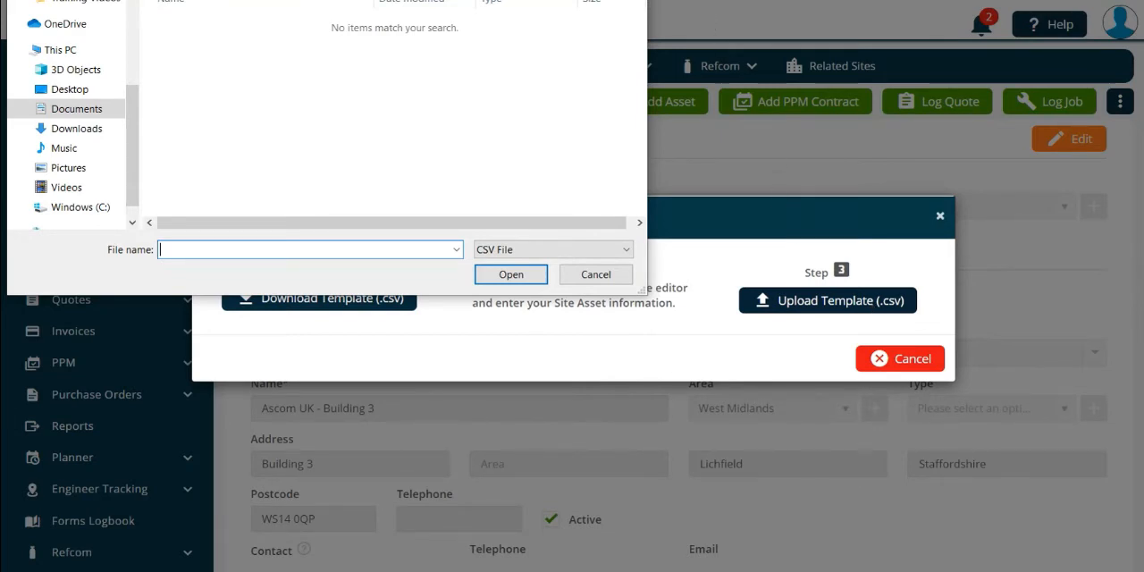
pyautogui.click(595, 275)
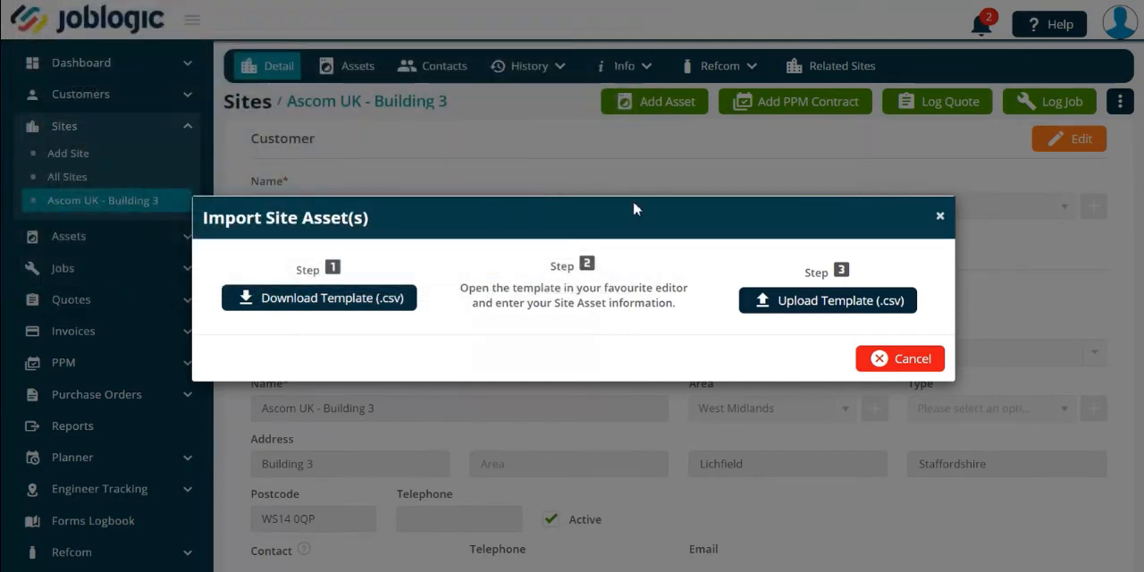
pyautogui.click(899, 358)
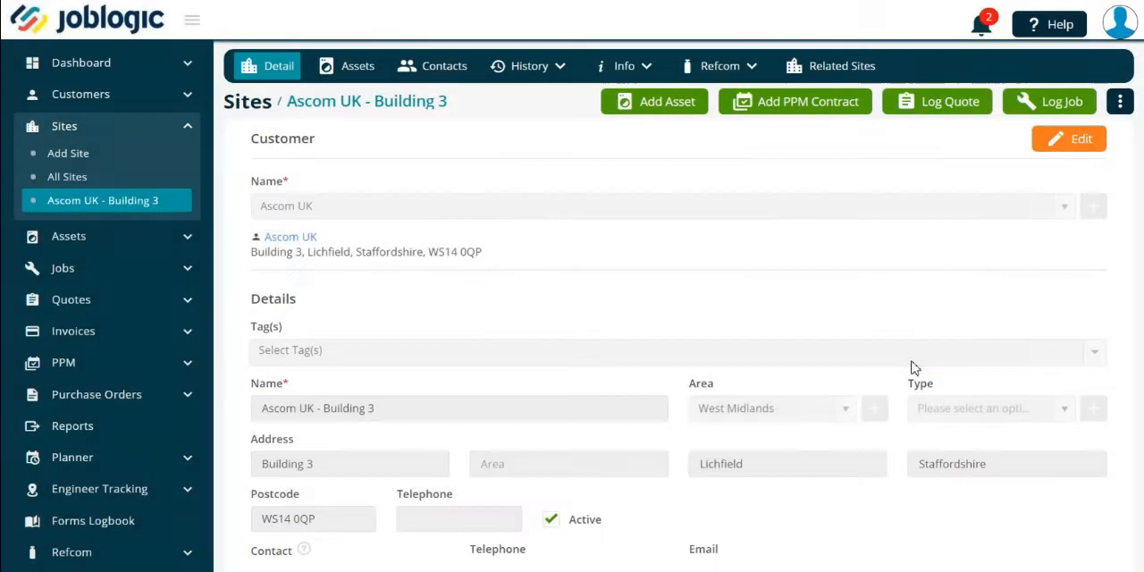